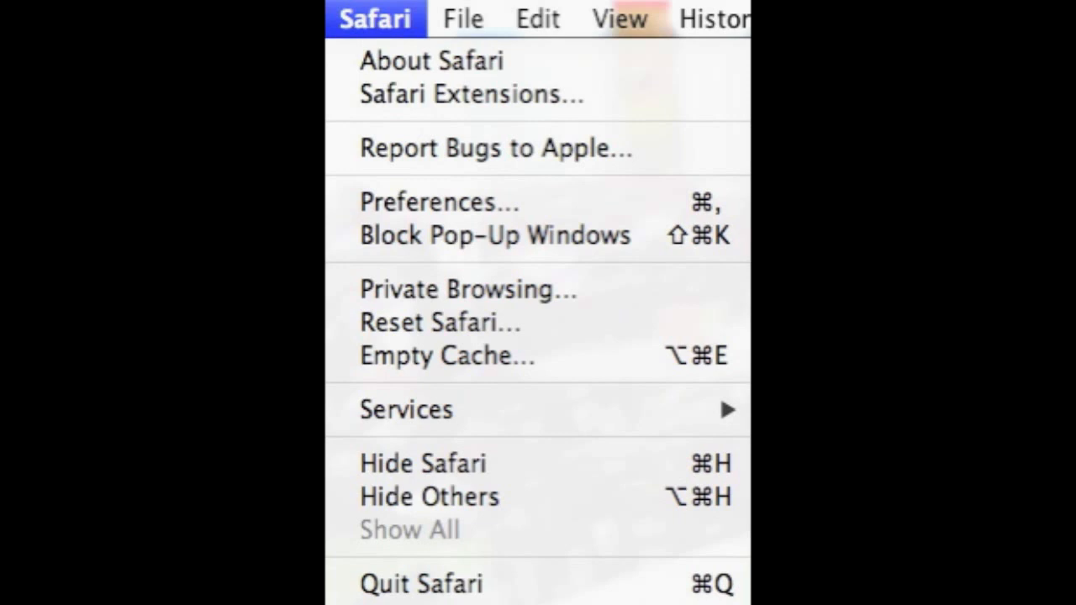
Step: Choose Preferences from the Safari menu to reach the settings window
{"action": "left_click", "coordinate": [422, 202]}
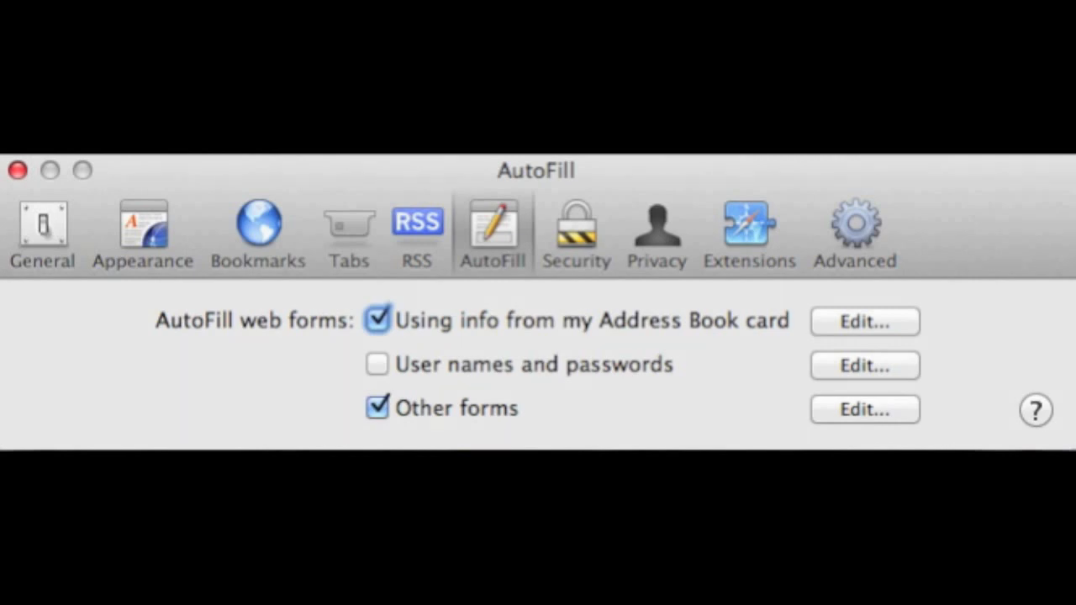
Step: Enable the 'User names and passwords' AutoFill checkbox so all three web form options are on
{"action": "left_click", "coordinate": [375, 365]}
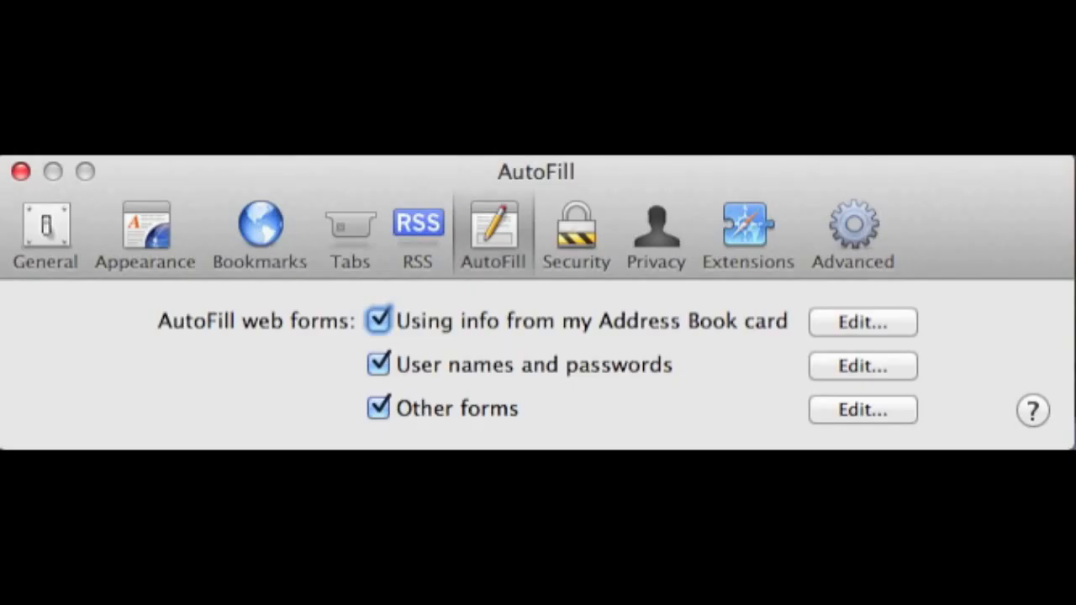